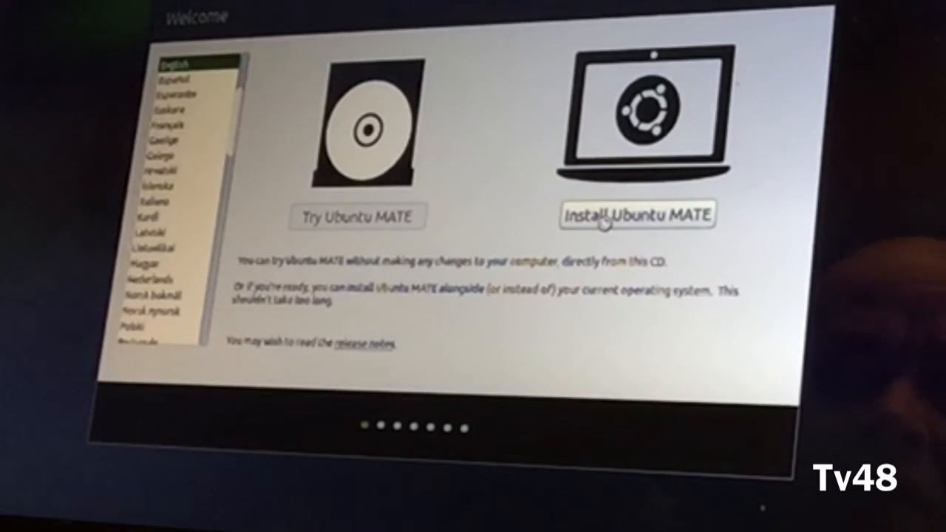
Step: Start installing Ubuntu MATE from the Welcome screen
{"action": "left_click", "coordinate": [637, 216]}
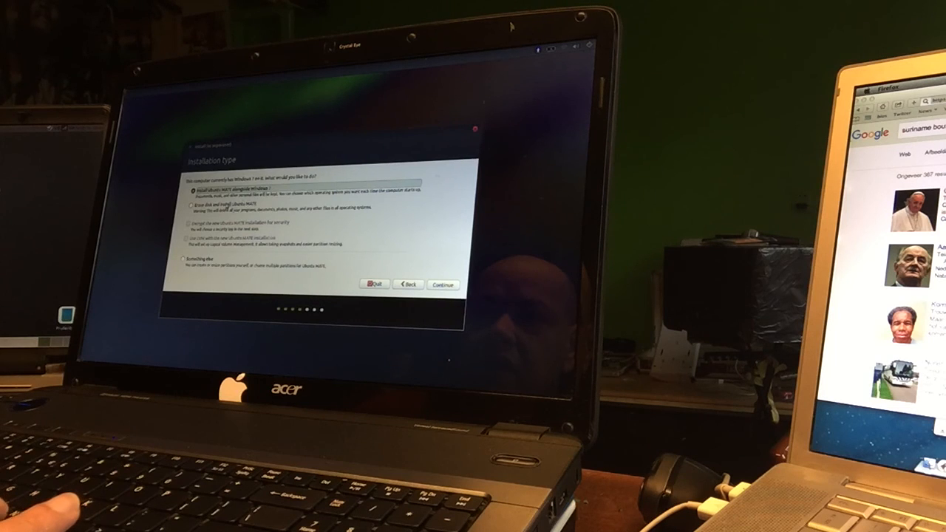
{"action": "left_click", "coordinate": [190, 201]}
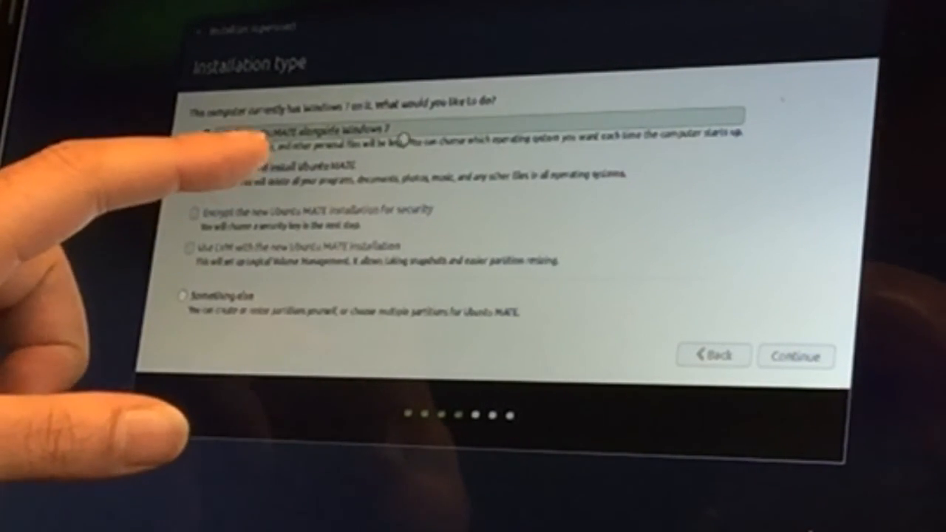
Step: Choose 'Erase disk and install Ubuntu MATE' with encryption of the new installation enabled
{"action": "left_click", "coordinate": [205, 136]}
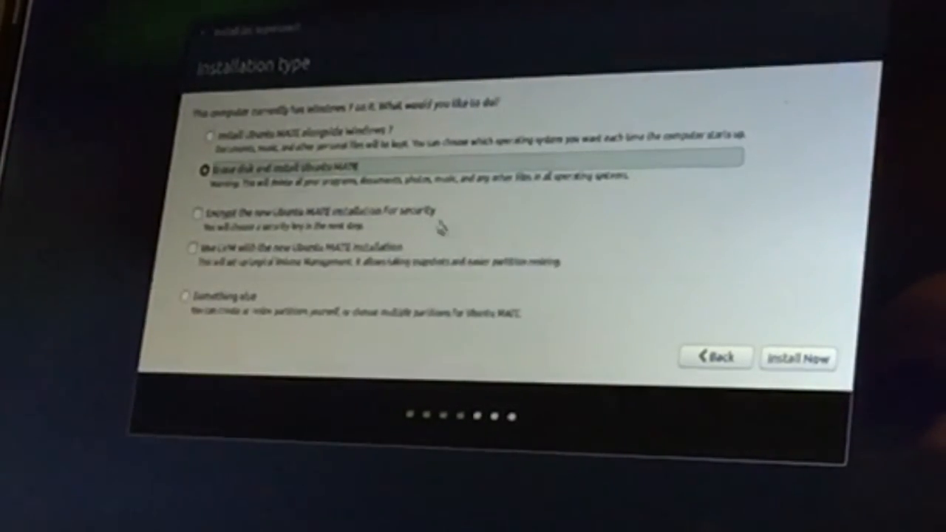
{"action": "left_click", "coordinate": [196, 209]}
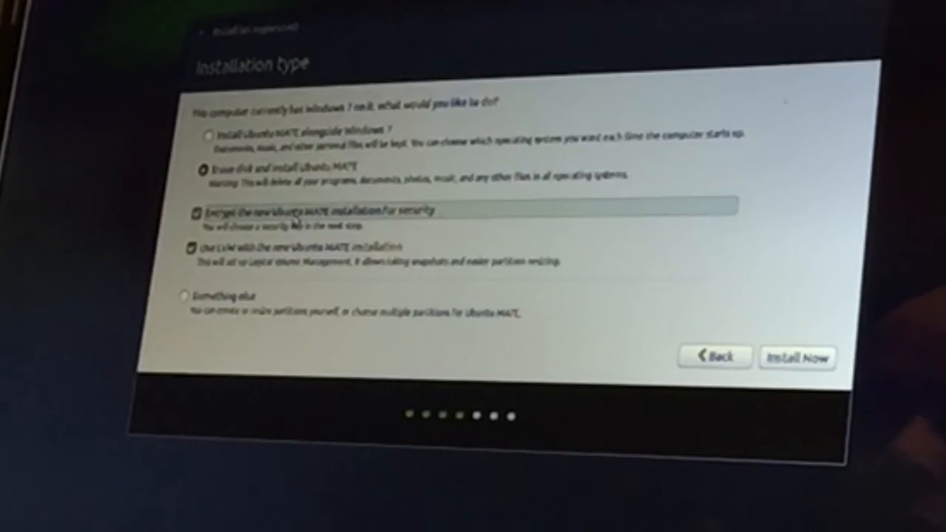